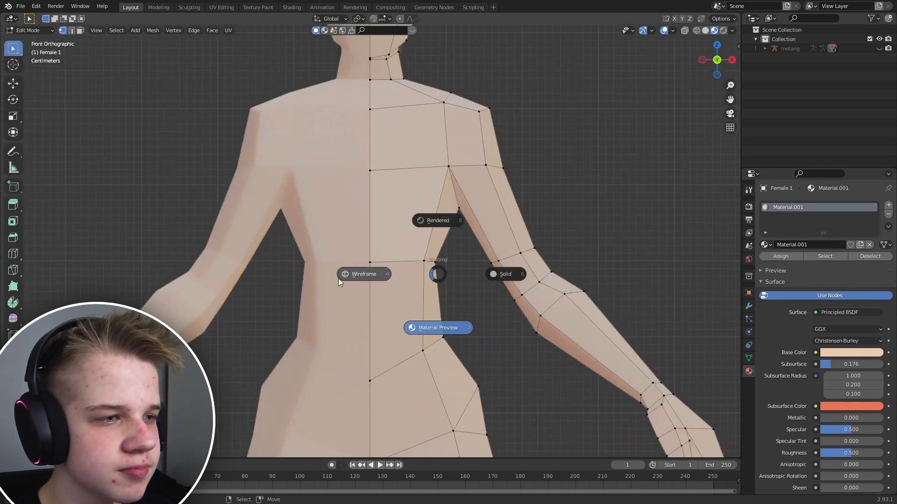
Separate the torso faces into a dress mesh and move its bottom vertices outward past the hips in wireframe side view.
{"action": "left_click", "coordinate": [364, 274]}
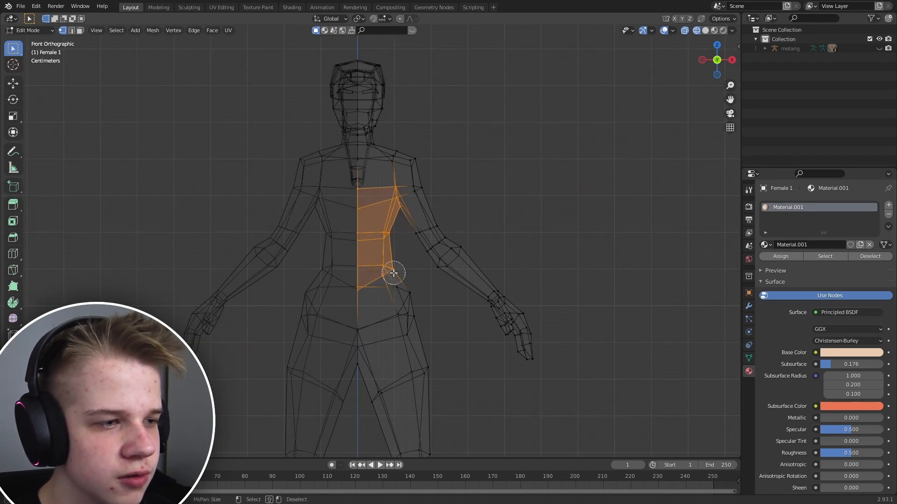
{"action": "scroll", "scroll_direction": "down", "scroll_amount": 3}
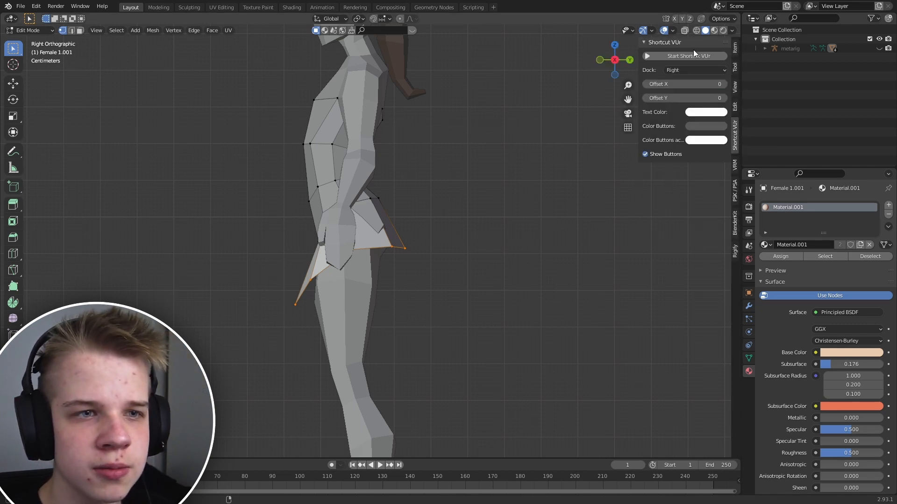
{"action": "key", "text": "g"}
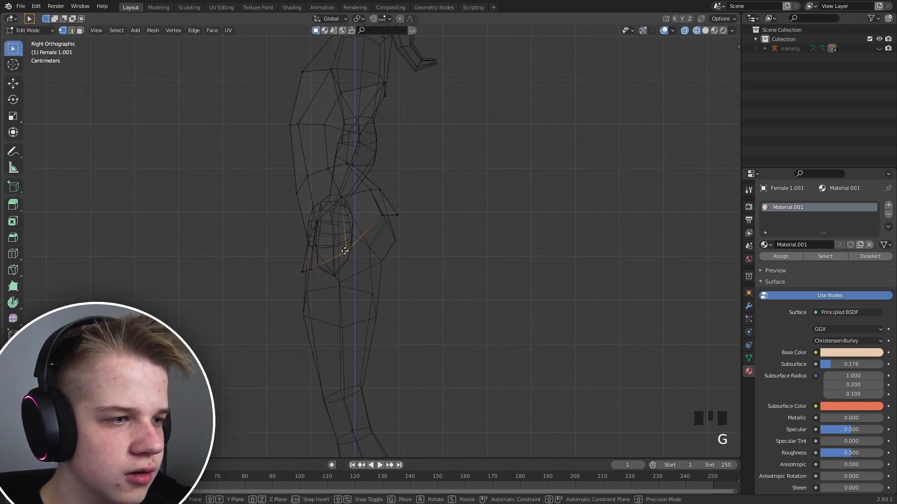
{"action": "key", "text": "Tab"}
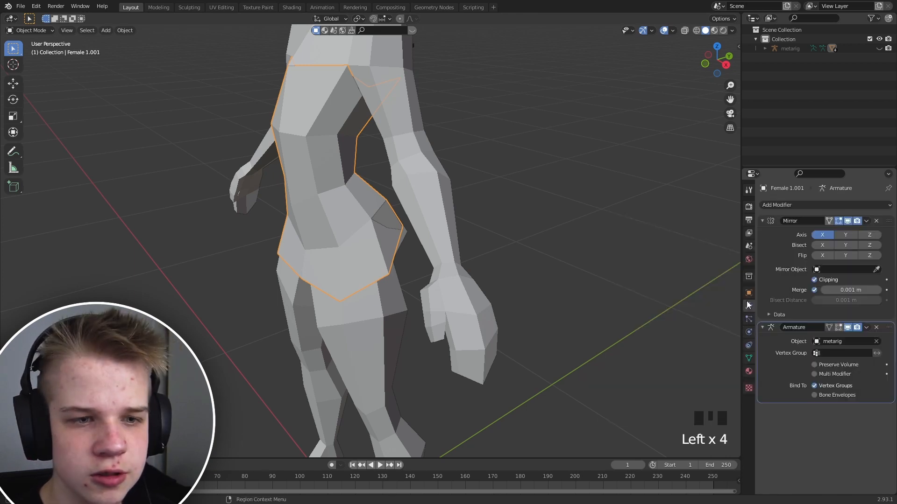
Give the dress a Solidify modifier with -0.007 m thickness.
{"action": "left_click", "coordinate": [800, 205]}
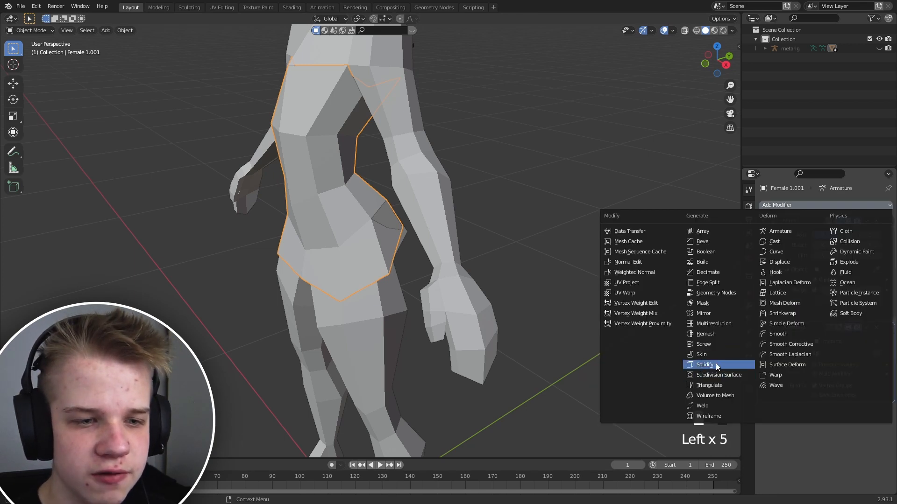
{"action": "left_click", "coordinate": [704, 365]}
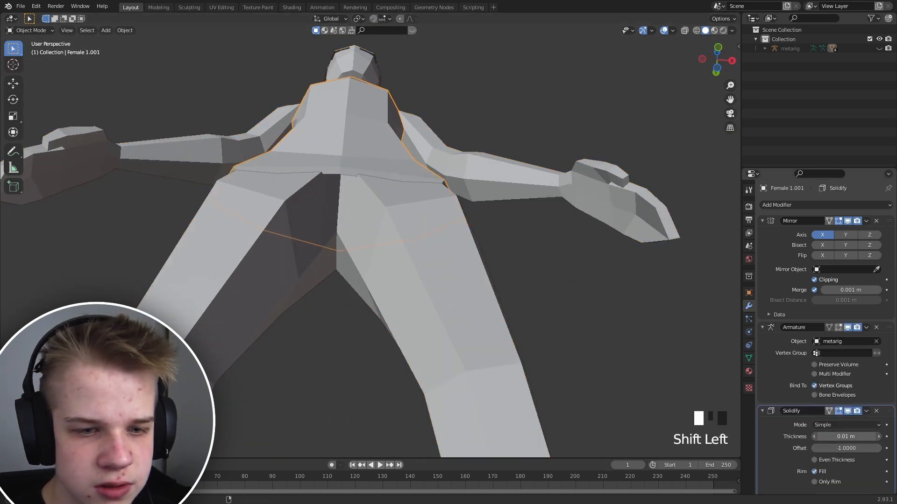
{"action": "scroll", "scroll_direction": "down", "scroll_amount": 3}
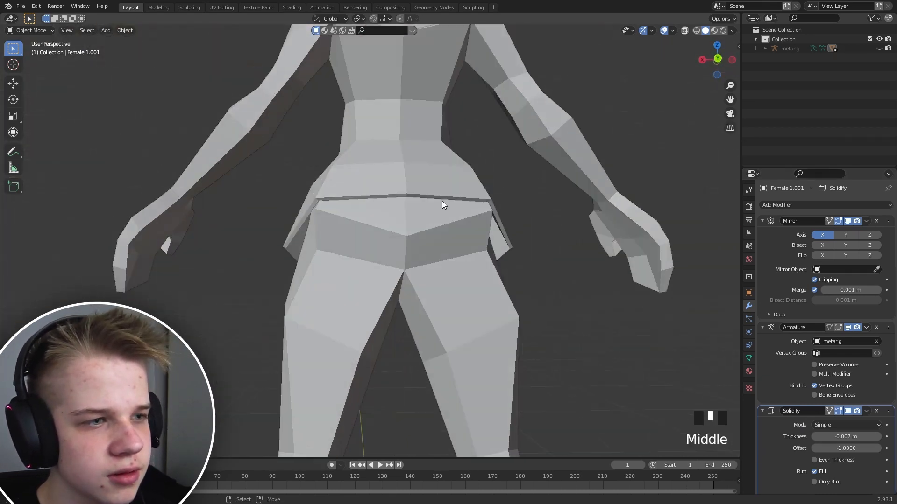
Move and join the dress's lower edge vertices, then clear the selection.
{"action": "key", "text": "g"}
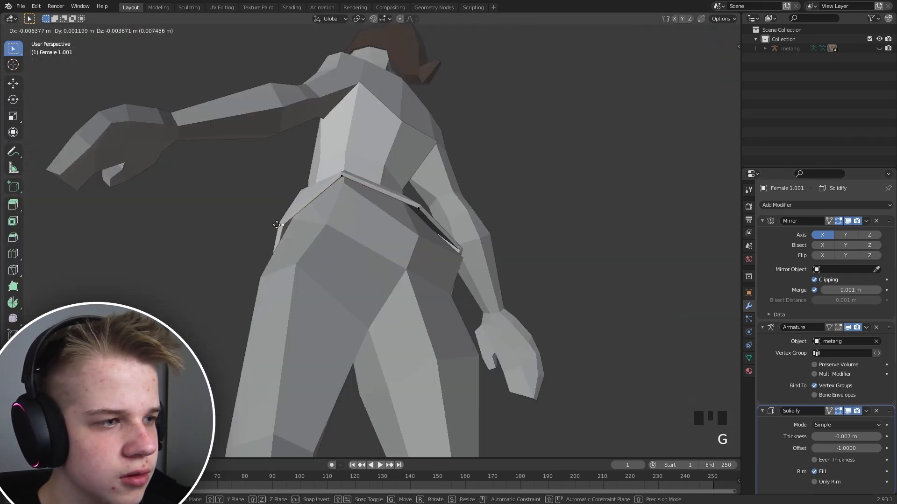
{"action": "key", "text": "Tab"}
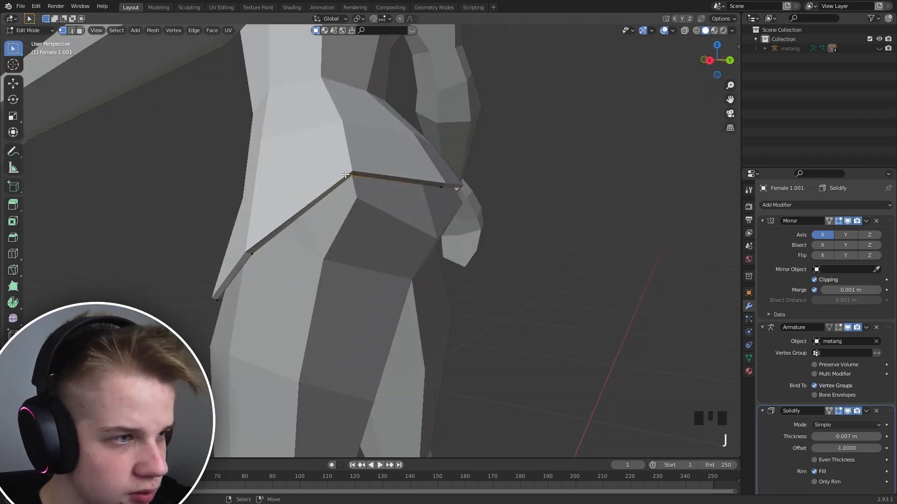
{"action": "key", "text": "Tab"}
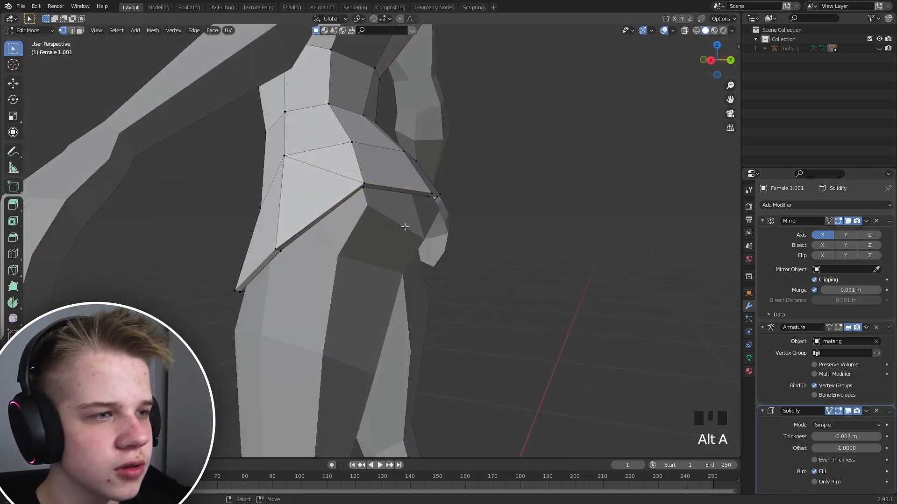
{"action": "key", "text": "KP_1"}
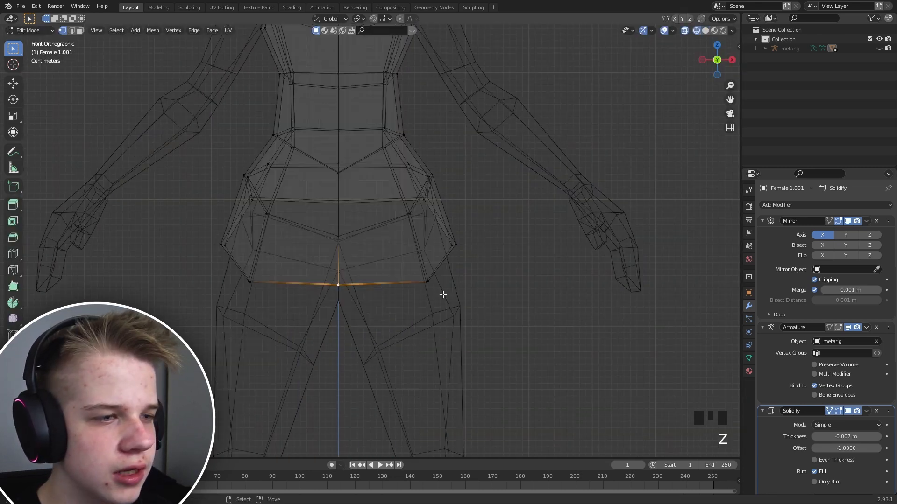
Make Female 1 a collision object and extrude the dress down the legs with added edge loops.
{"action": "key", "text": "KP_3"}
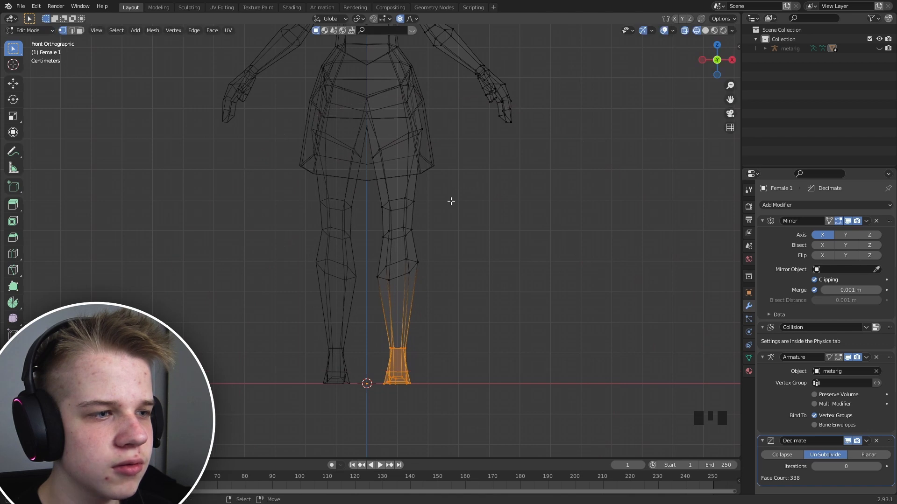
{"action": "key", "text": "Tab"}
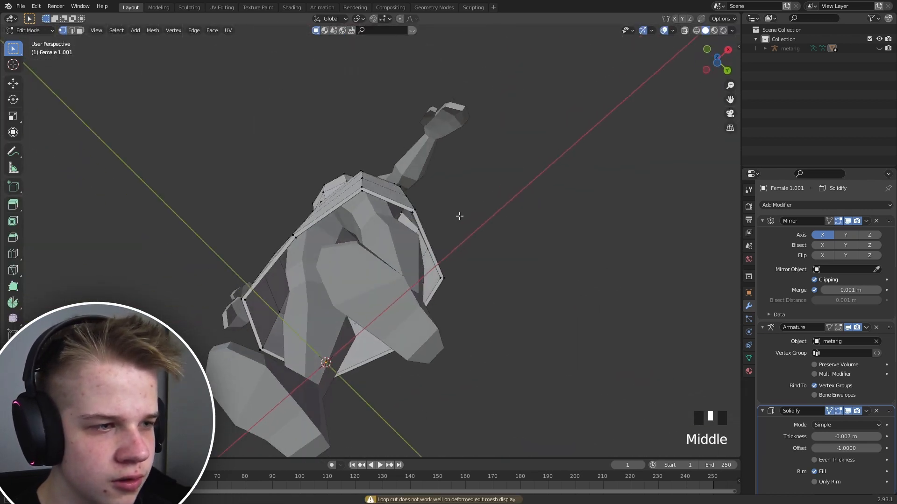
{"action": "key", "text": "Tab"}
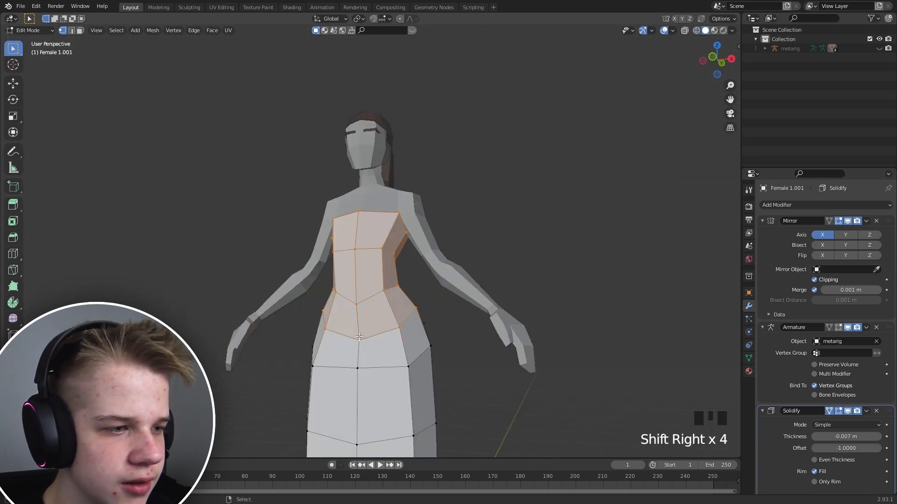
Create a vertex group named Pin and assign the dress's top faces to it.
{"action": "left_click", "coordinate": [749, 359]}
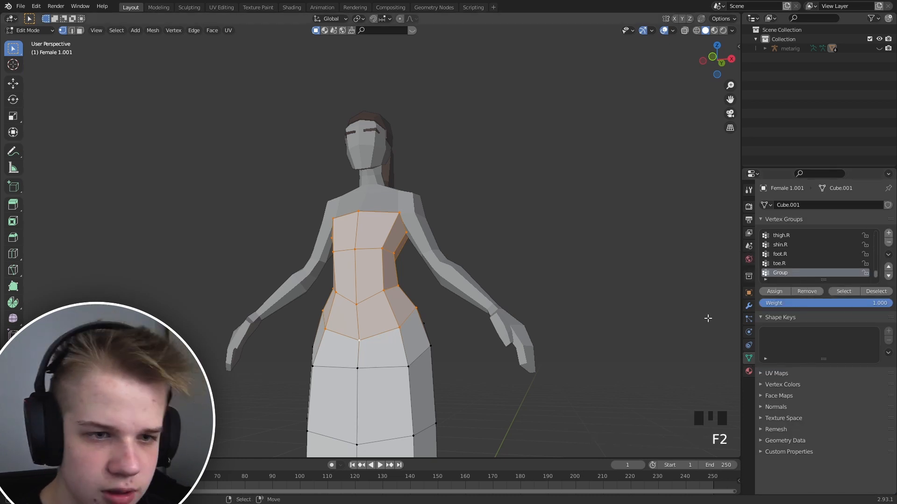
{"action": "double_click", "coordinate": [780, 273]}
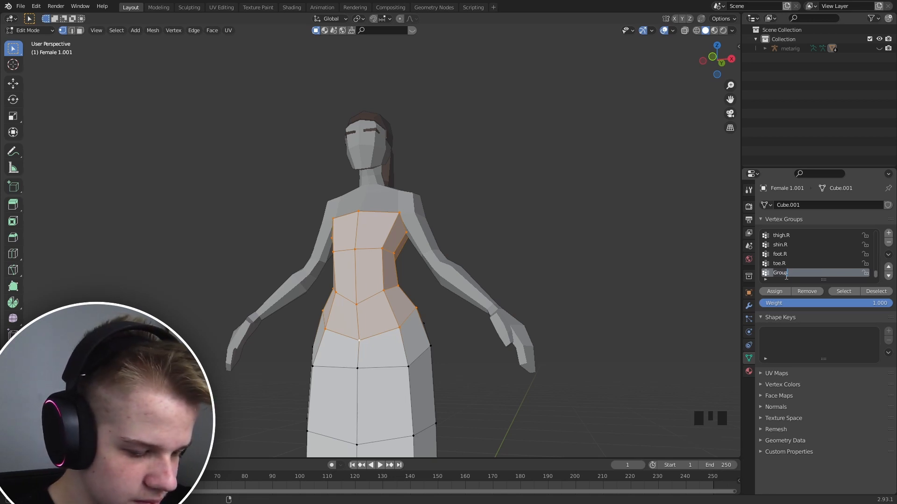
{"action": "type", "text": "Pin"}
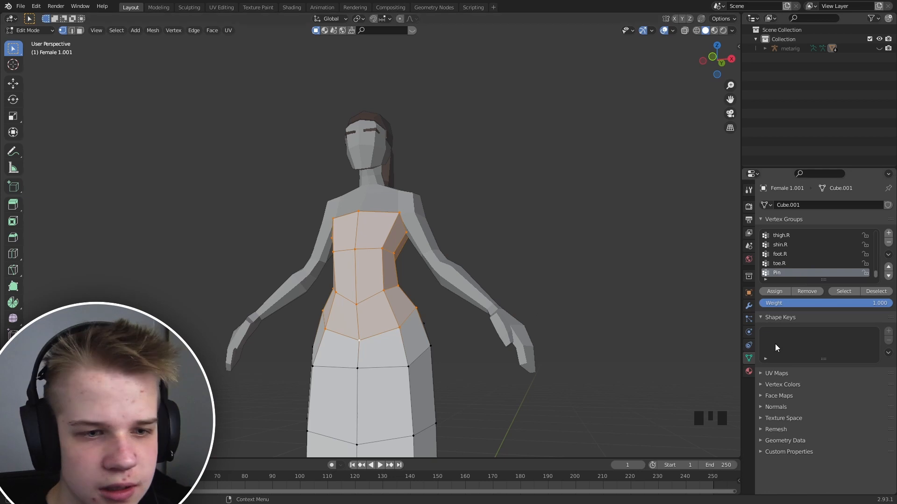
{"action": "left_click", "coordinate": [748, 346]}
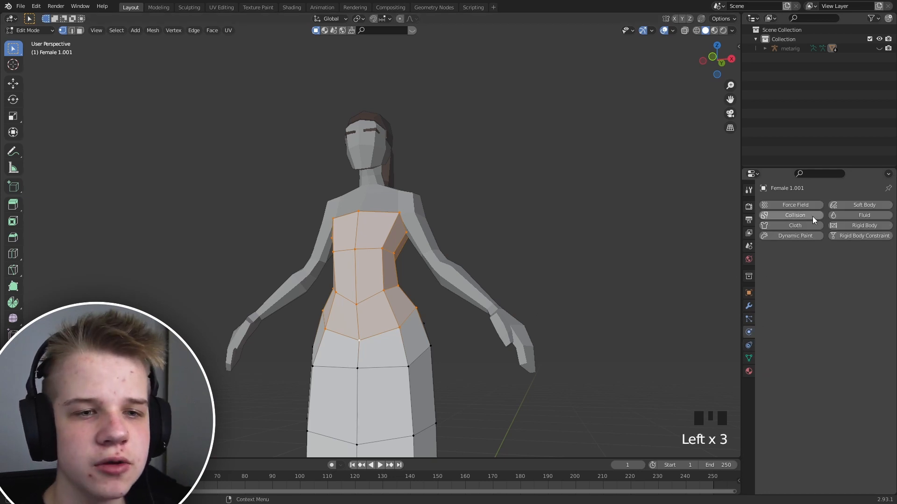
Give the dress Cloth physics so it drapes over the body.
{"action": "scroll", "scroll_direction": "down", "scroll_amount": 3}
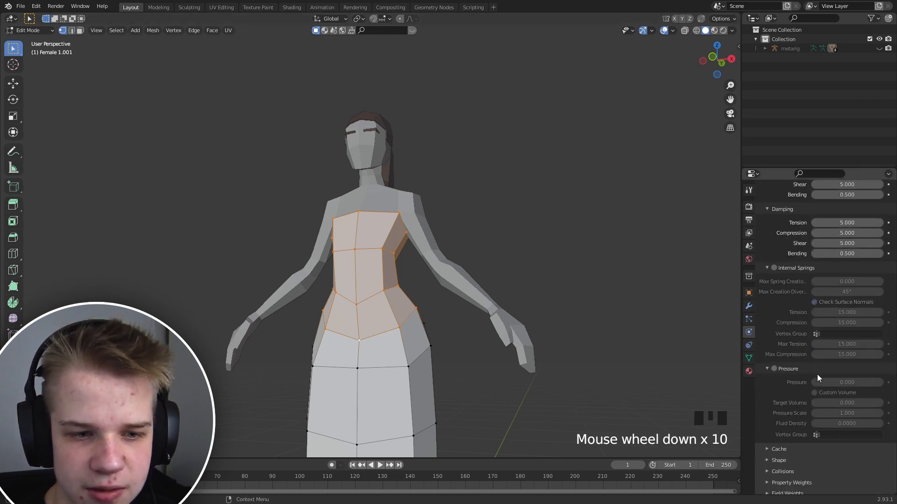
{"action": "scroll", "scroll_direction": "down", "scroll_amount": 3}
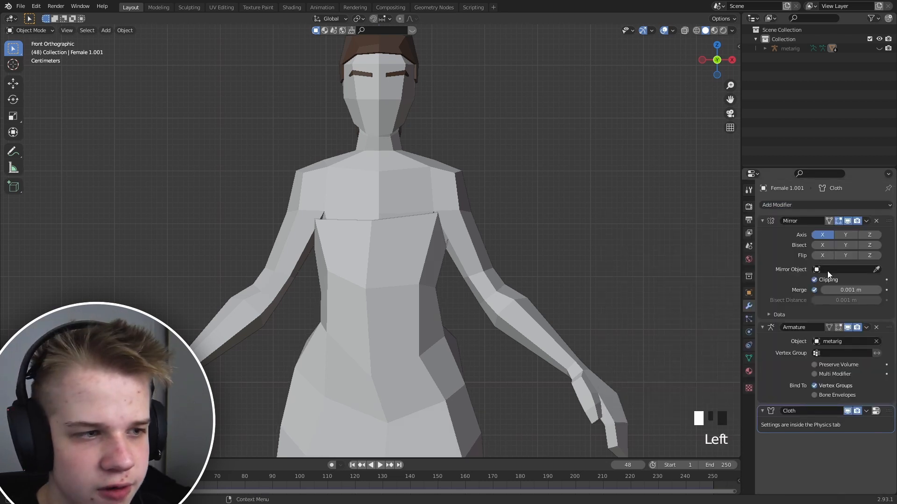
Add a Simple subdivision above the Cloth modifier and an Un-Subdivide Decimate after it.
{"action": "left_click", "coordinate": [775, 205]}
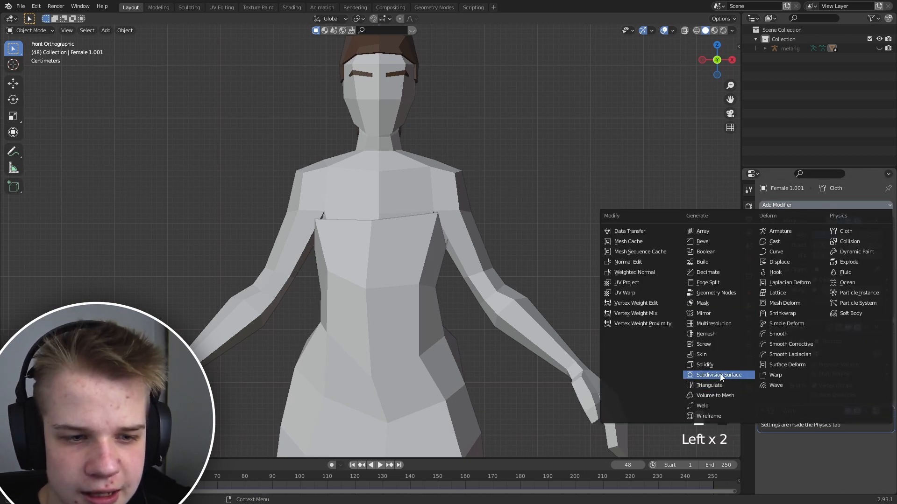
{"action": "left_click", "coordinate": [719, 374]}
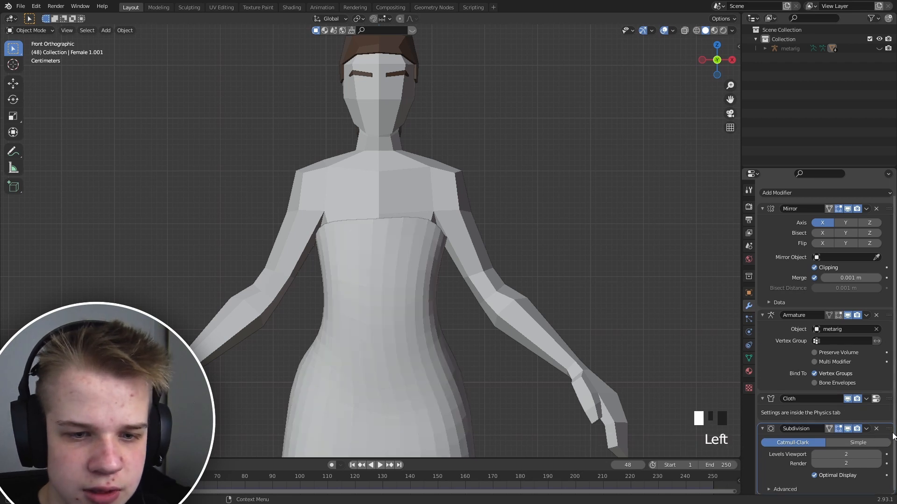
{"action": "key", "text": "shift+Left"}
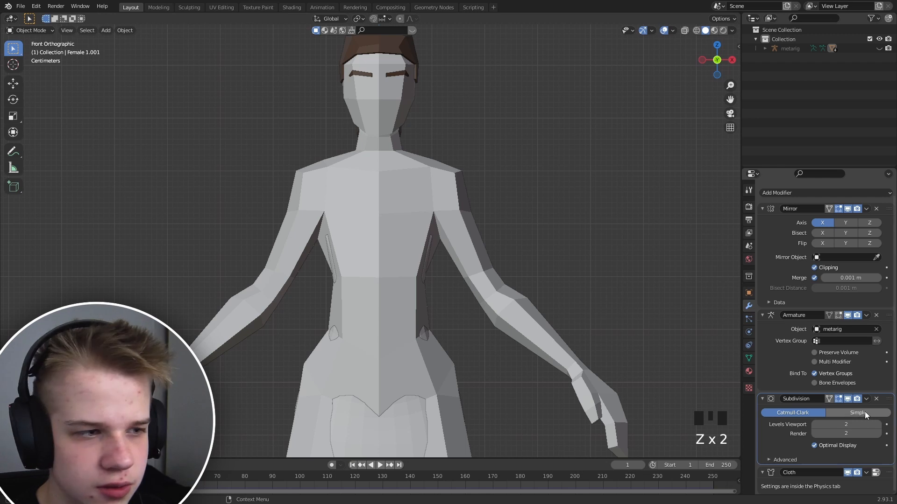
{"action": "left_click", "coordinate": [778, 193]}
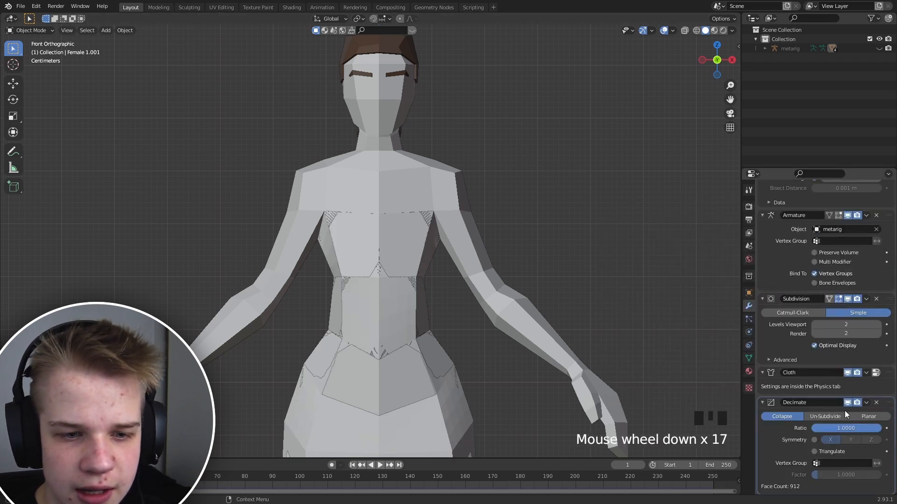
{"action": "left_click", "coordinate": [825, 415]}
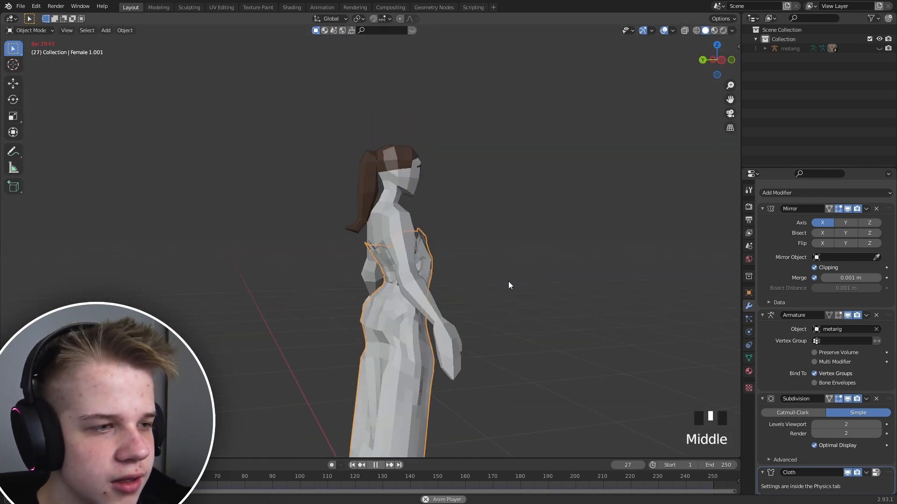
Play the cloth simulation to check the dress and browse the modifiers list for a Solidify.
{"action": "scroll", "scroll_direction": "down", "scroll_amount": 3}
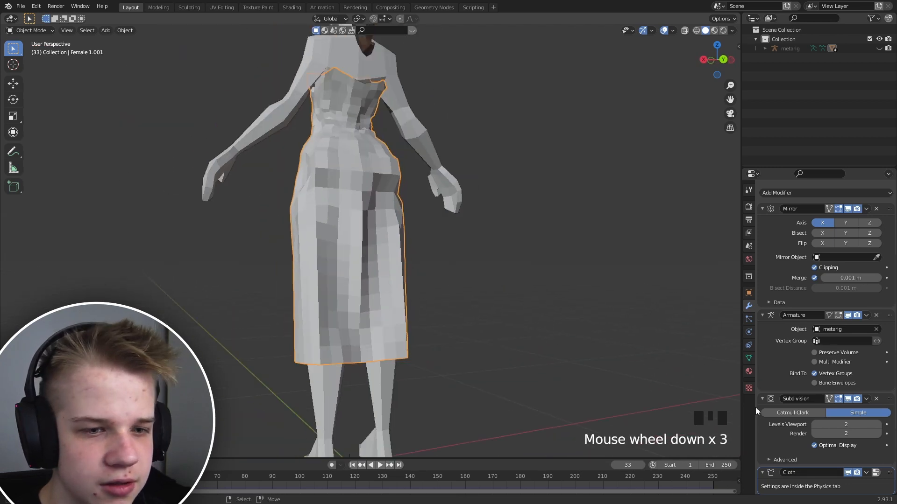
{"action": "scroll", "scroll_direction": "down", "scroll_amount": 3}
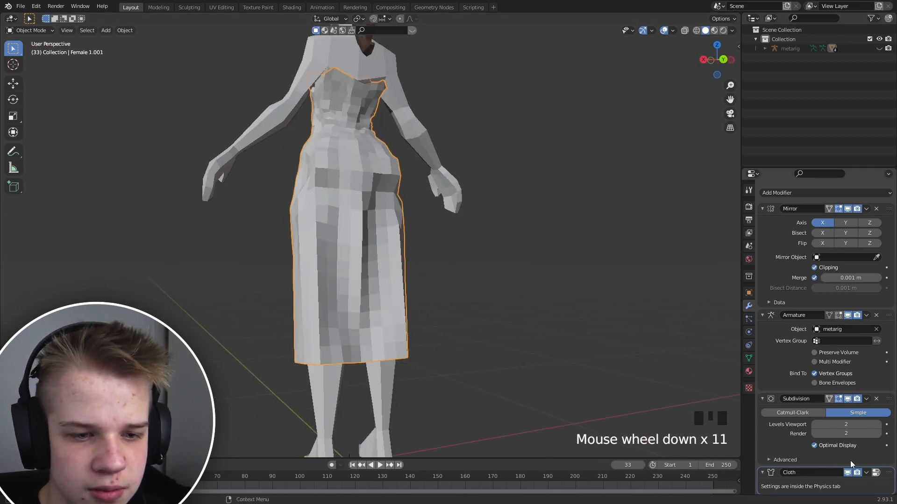
{"action": "left_click", "coordinate": [778, 193]}
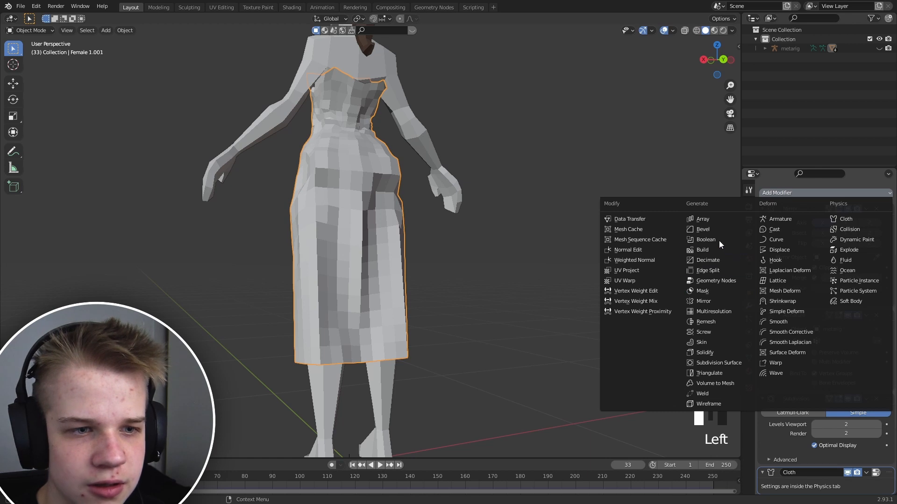
{"action": "scroll", "scroll_direction": "down", "scroll_amount": 3}
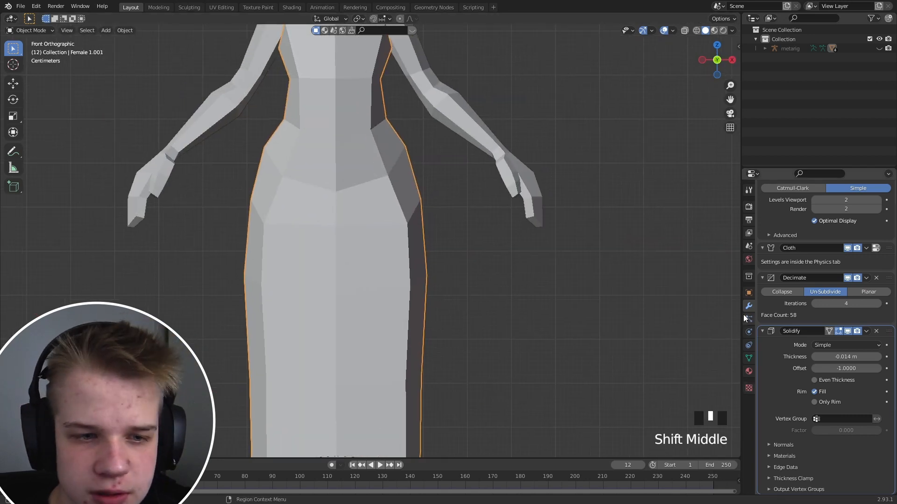
Thicken the dress with a negative Solidify, set cloth collision quality to 4 and replay the simulation.
{"action": "scroll", "scroll_direction": "down", "scroll_amount": 3}
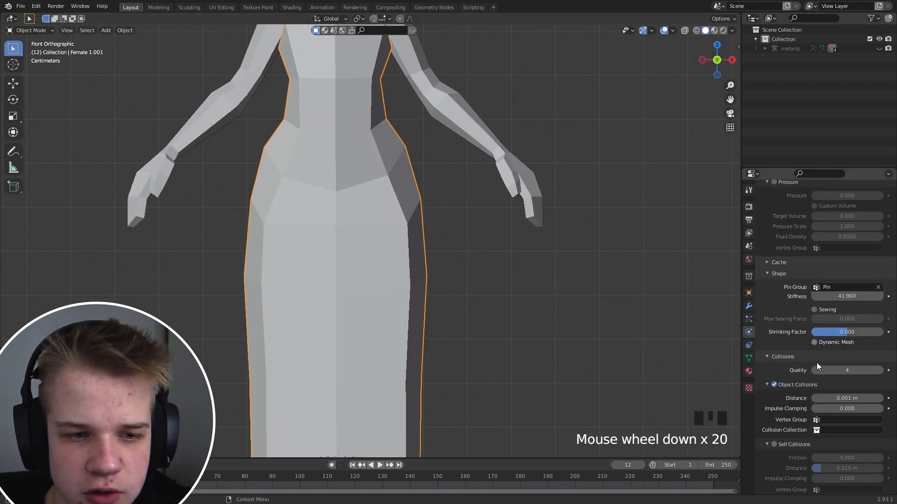
{"action": "scroll", "scroll_direction": "down", "scroll_amount": 3}
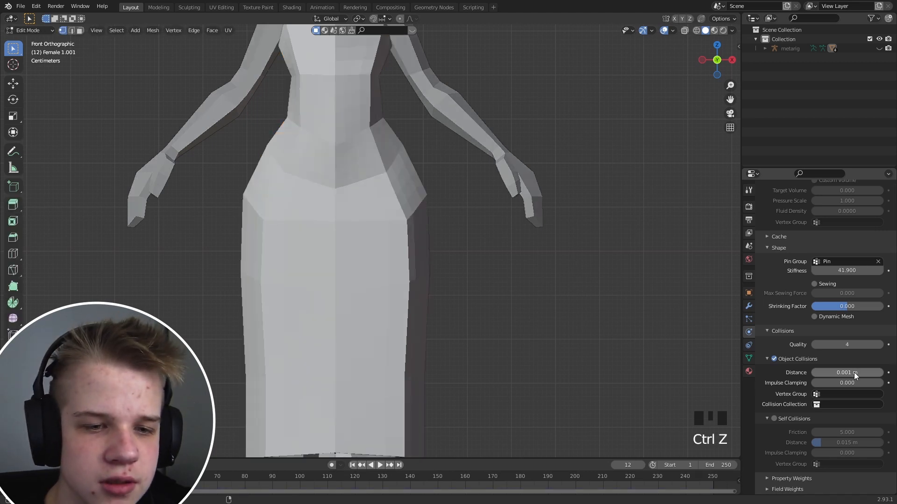
{"action": "key", "text": "Tab"}
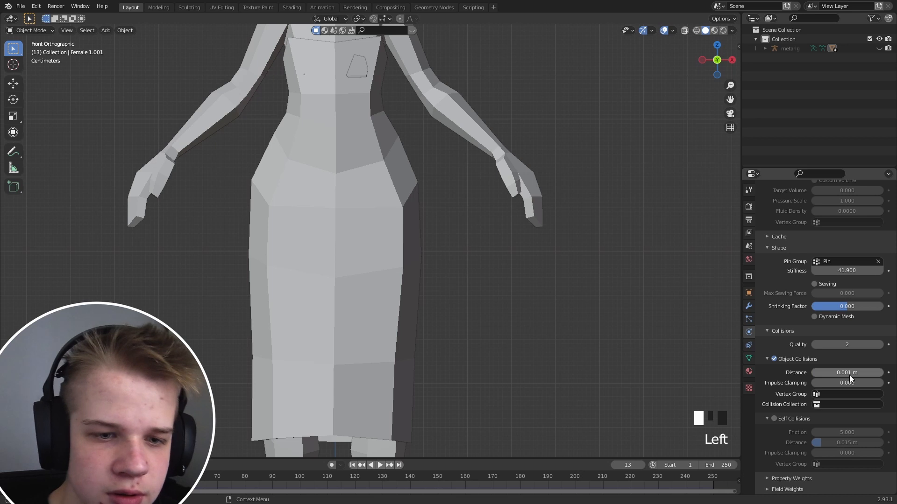
{"action": "double_click", "coordinate": [846, 344]}
{"action": "type", "text": "4"}
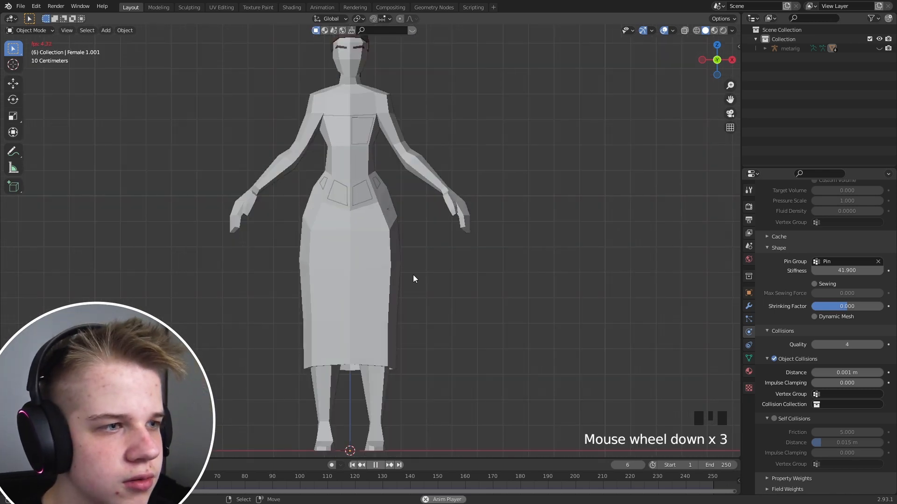
{"action": "key", "text": "space"}
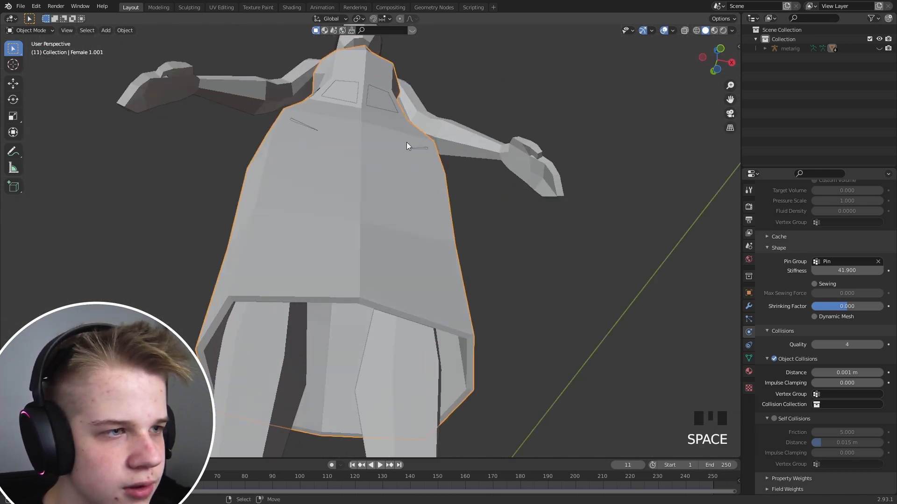
{"action": "scroll", "scroll_direction": "up", "scroll_amount": 3}
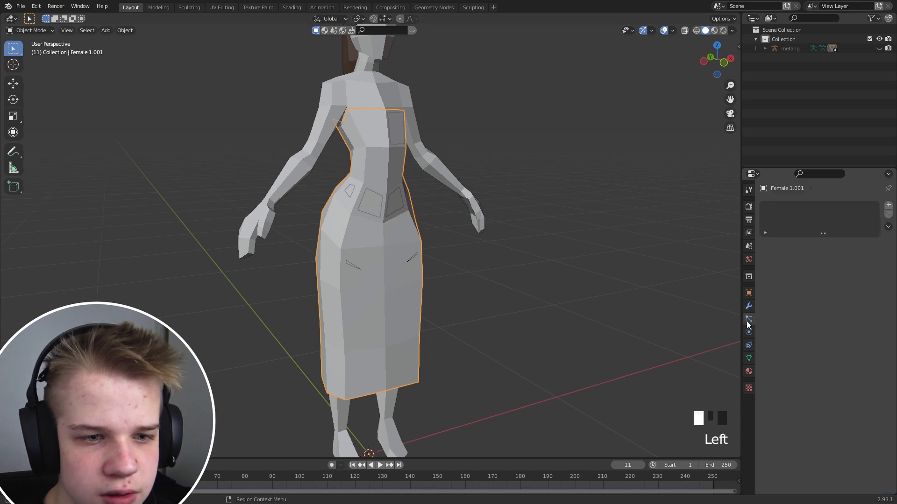
Set the dress's Solidify thickness to 0 m and orbit around the character.
{"action": "key", "text": "backspace"}
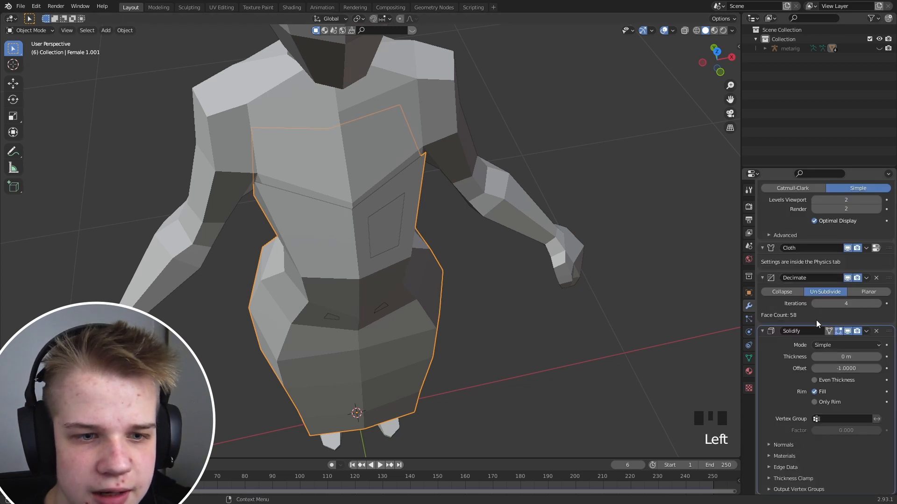
{"action": "left_click_drag", "start_coordinate": [847, 356], "coordinate": [835, 357]}
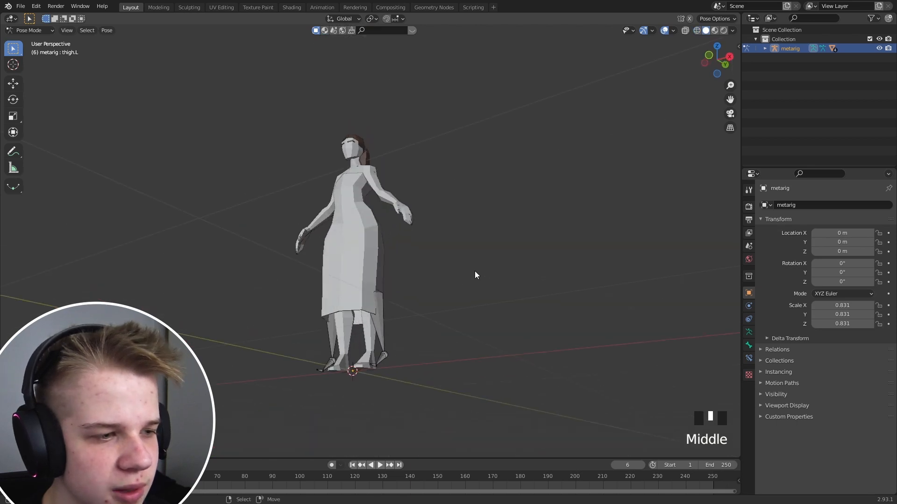
Leave Pose Mode, reselect the dress and undo its stray deformation back in Object Mode.
{"action": "key", "text": "r"}
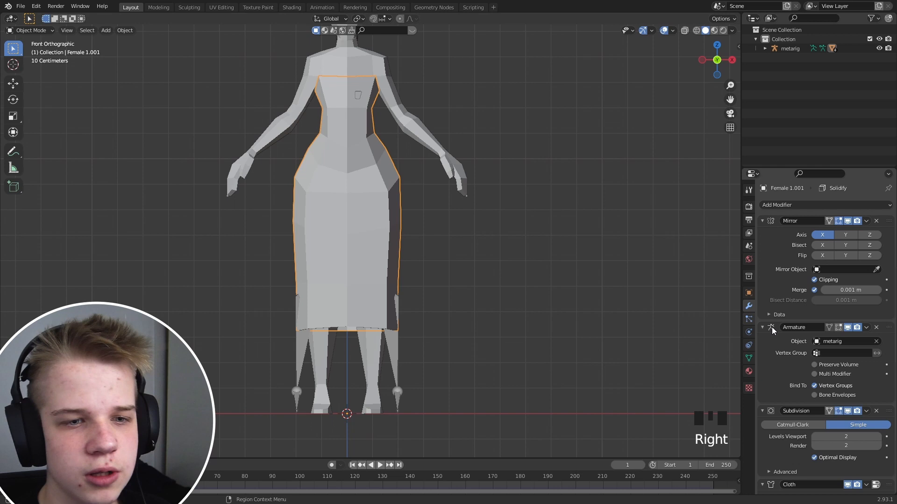
{"action": "scroll", "scroll_direction": "down", "scroll_amount": 3}
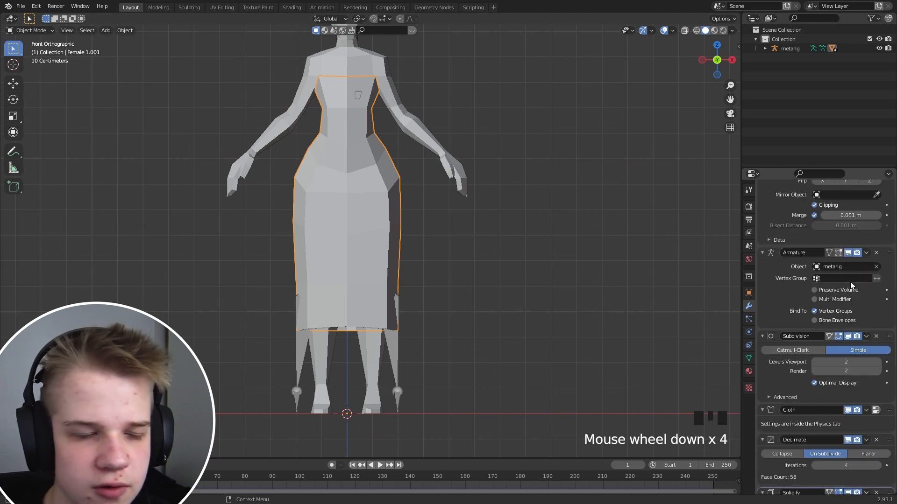
{"action": "scroll", "scroll_direction": "down", "scroll_amount": 3}
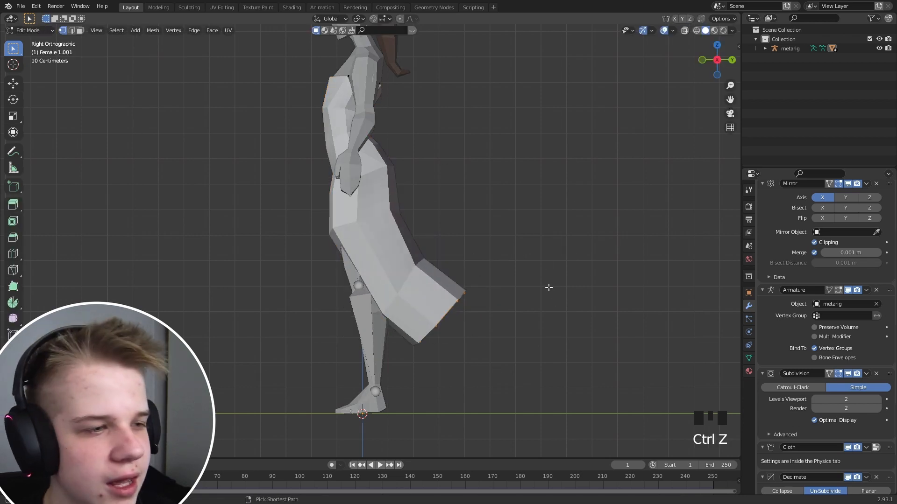
{"action": "key", "text": "Tab"}
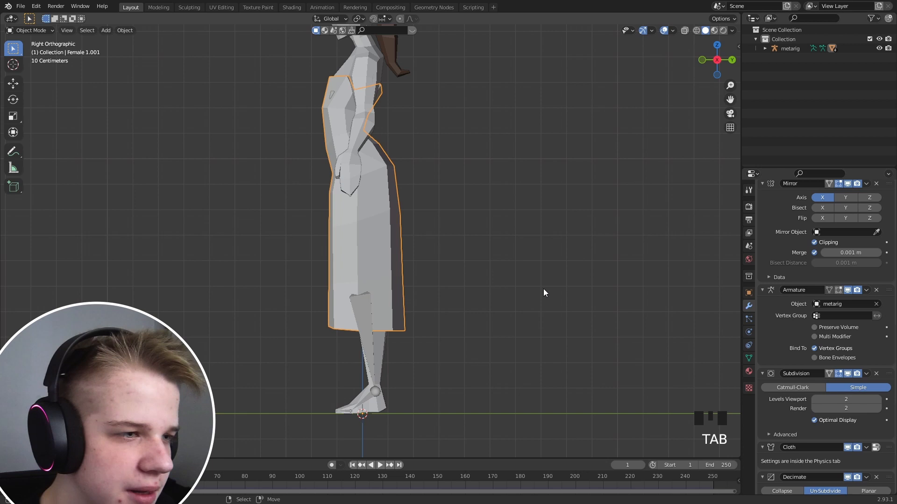